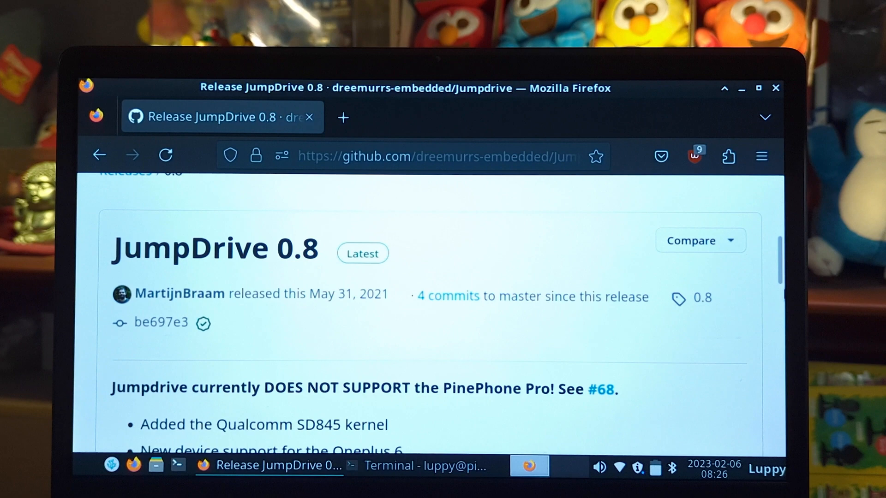
Step: Download pine64-pinephone.img.xz from the JumpDrive 0.8 release Assets list
{"action": "scroll", "scroll_direction": "down", "scroll_amount": 3}
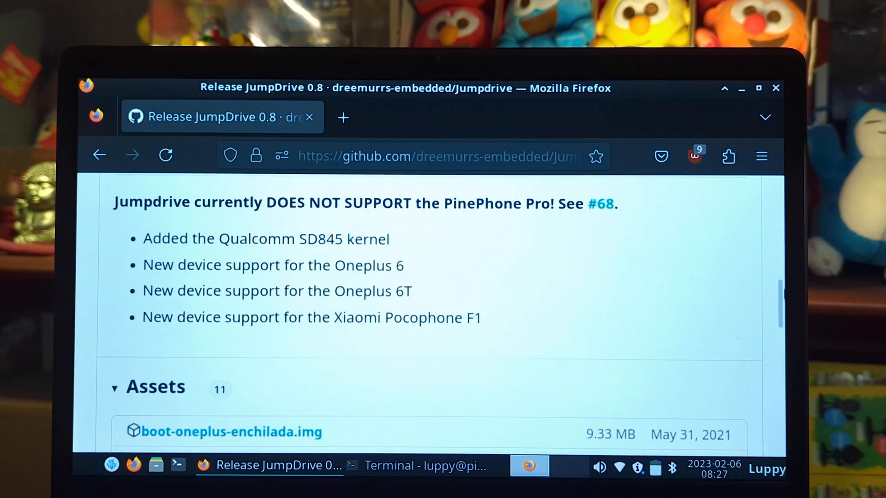
{"action": "scroll", "scroll_direction": "down", "scroll_amount": 3}
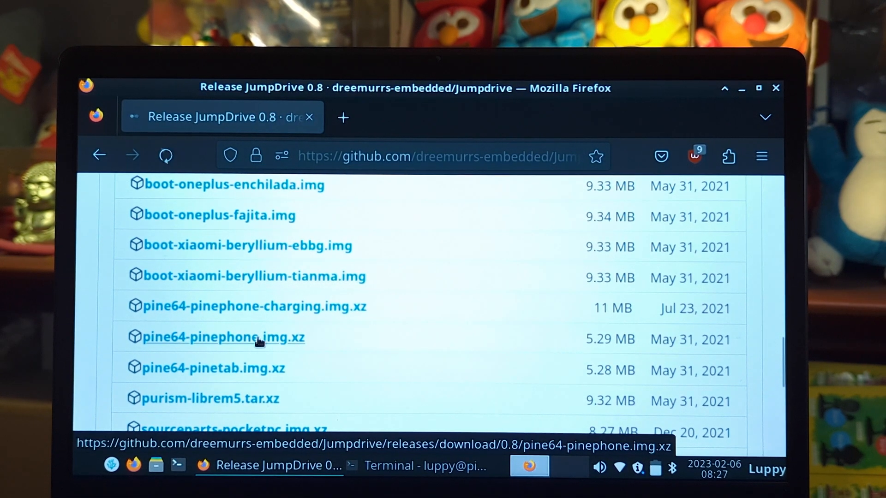
{"action": "left_click", "coordinate": [223, 338]}
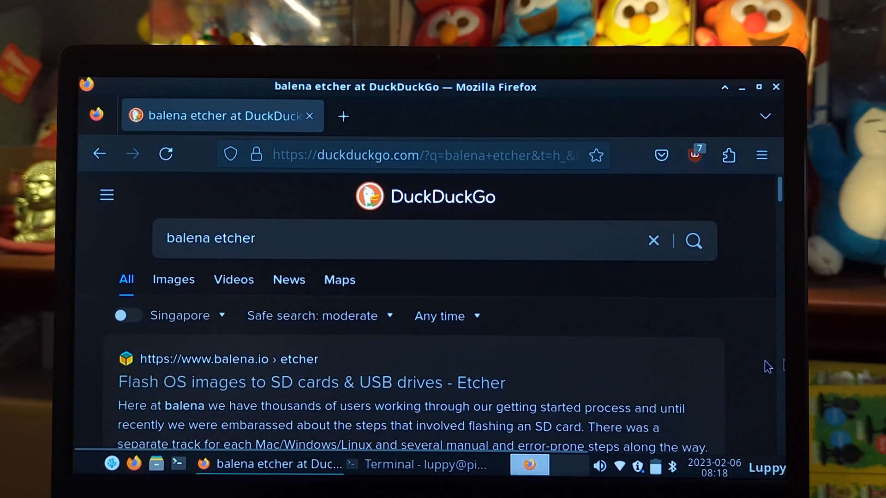
Step: Reach the balena Etcher site from search and jump to its per-OS downloads table
{"action": "left_click", "coordinate": [311, 382]}
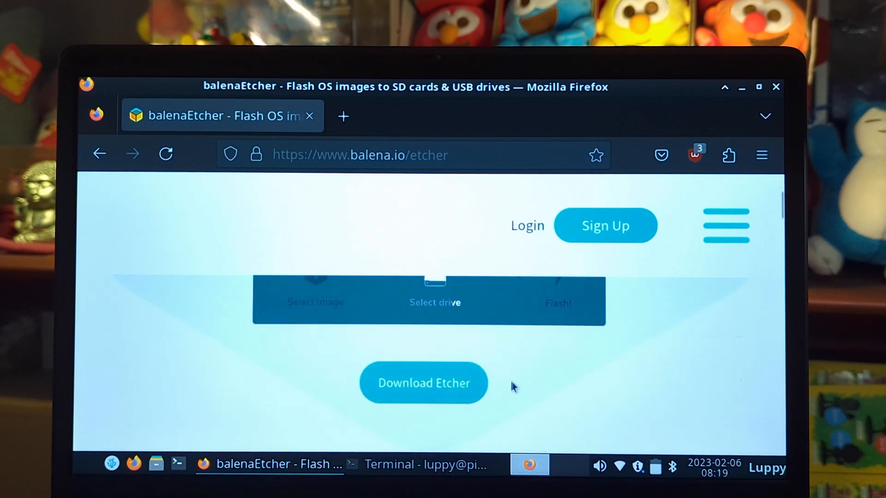
{"action": "left_click", "coordinate": [424, 382]}
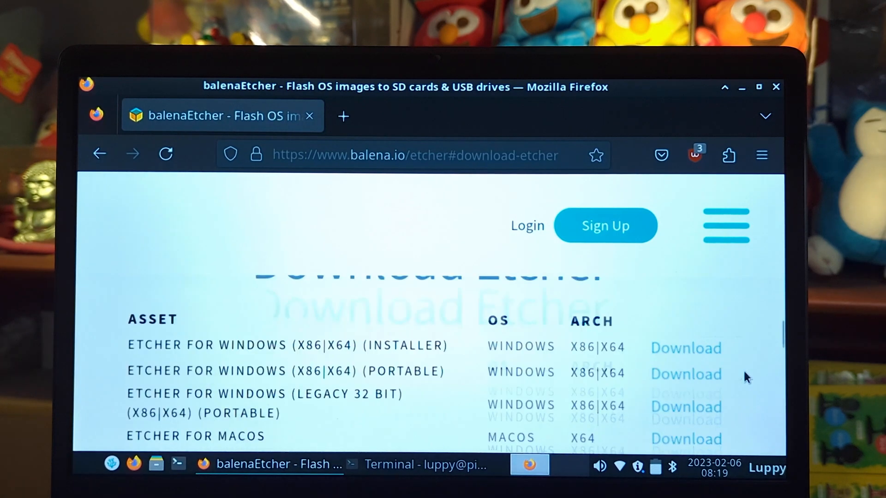
{"action": "scroll", "scroll_direction": "down", "scroll_amount": 3}
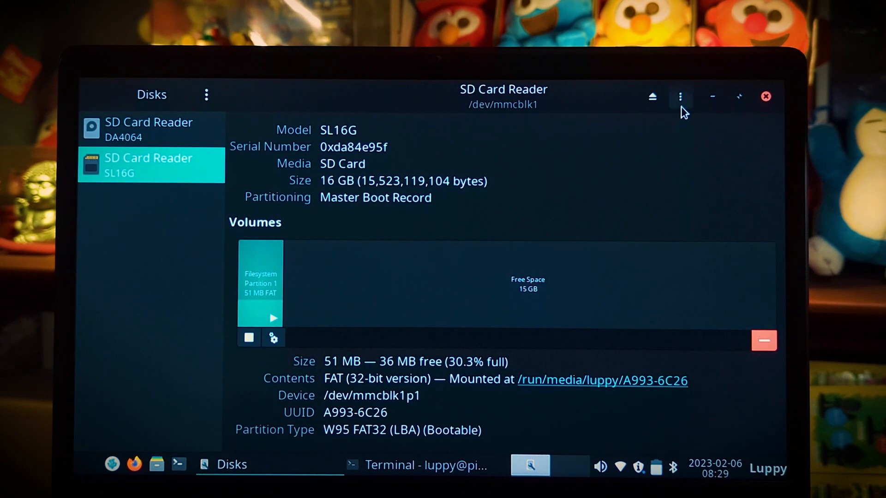
Step: Restore pine64-pinephone.img.xz onto the 16 GB SD card, confirming the overwrite
{"action": "left_click", "coordinate": [680, 96]}
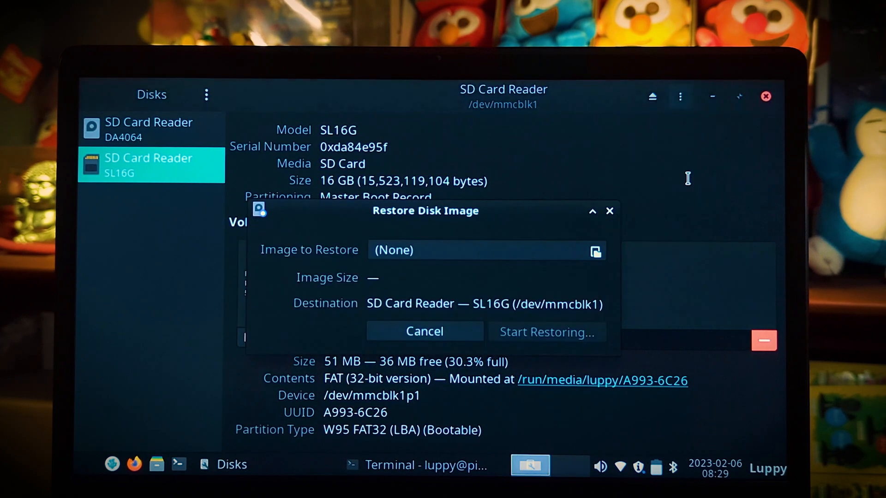
{"action": "left_click", "coordinate": [595, 250]}
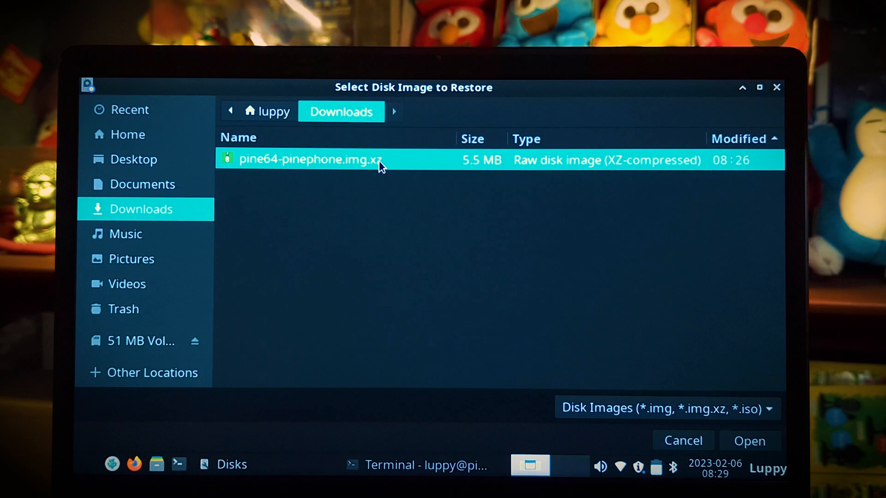
{"action": "left_click", "coordinate": [749, 441]}
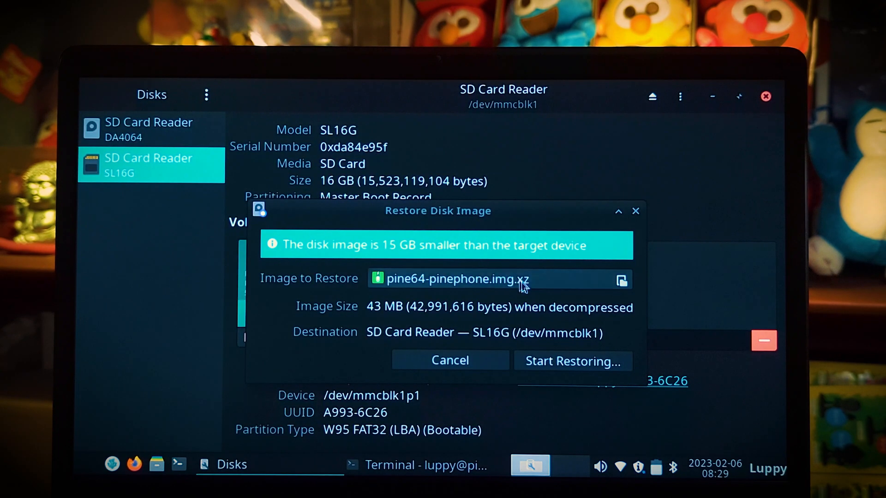
{"action": "left_click", "coordinate": [572, 361]}
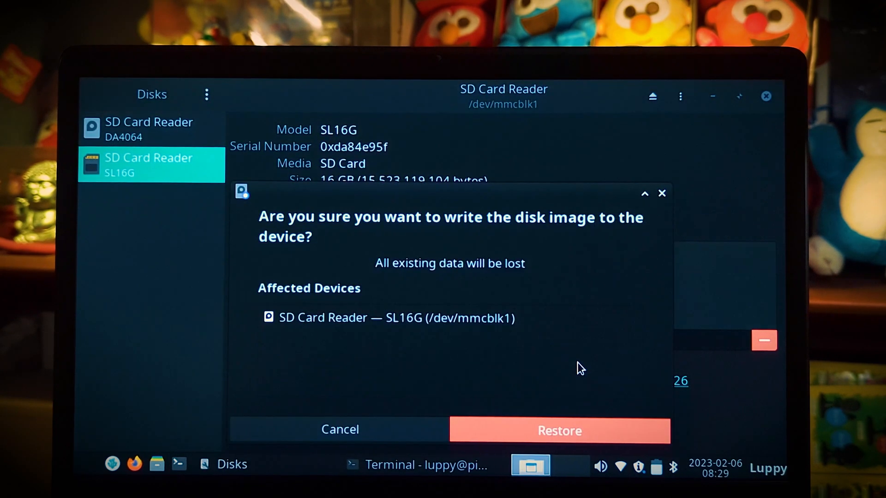
{"action": "left_click", "coordinate": [559, 430]}
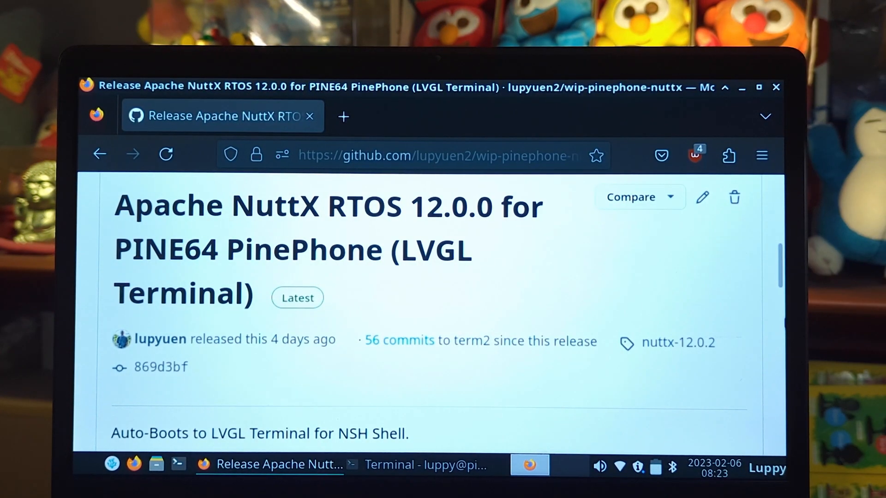
Step: Download Image.gz from the NuttX 12.0.0 PinePhone release Assets list
{"action": "scroll", "scroll_direction": "down", "scroll_amount": 3}
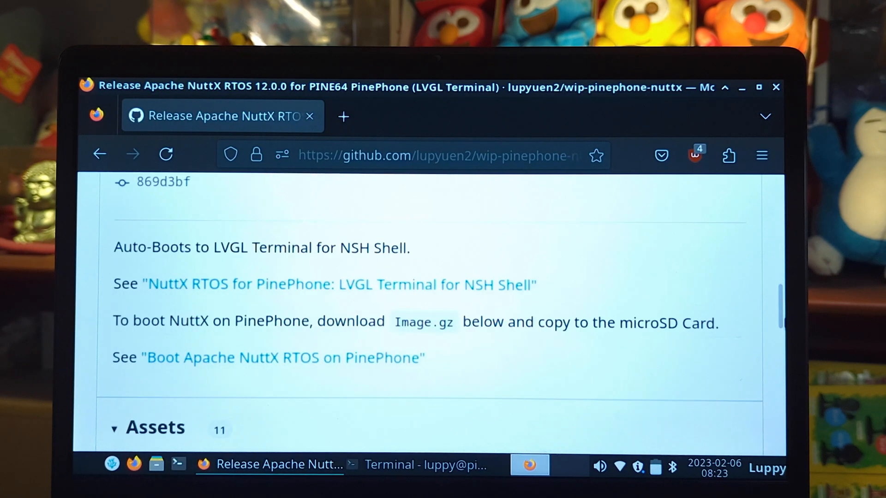
{"action": "scroll", "scroll_direction": "down", "scroll_amount": 3}
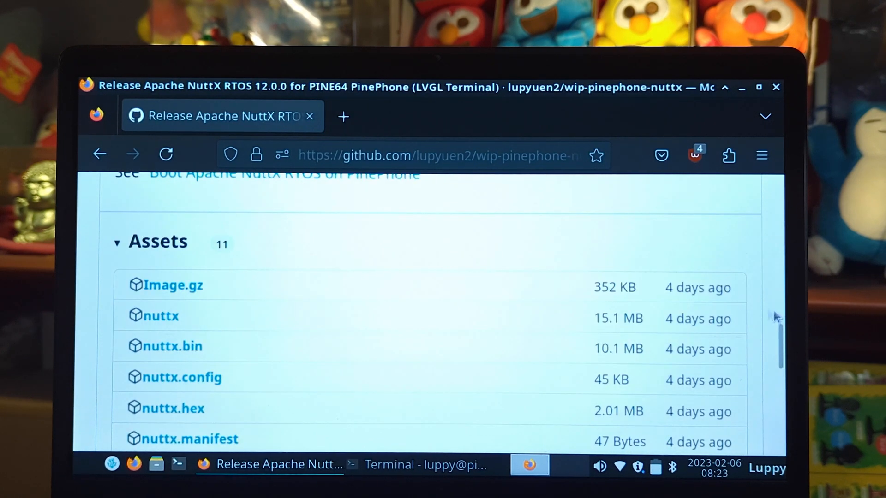
{"action": "left_click", "coordinate": [173, 285]}
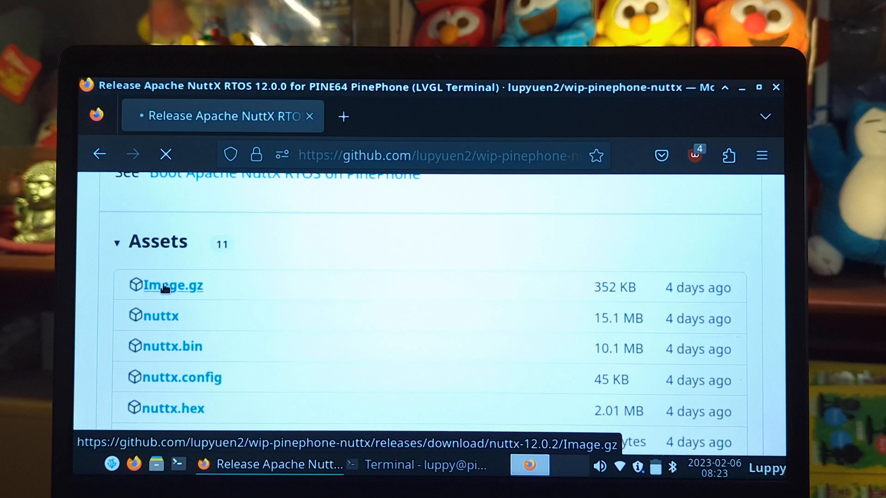
{"action": "left_click", "coordinate": [172, 285]}
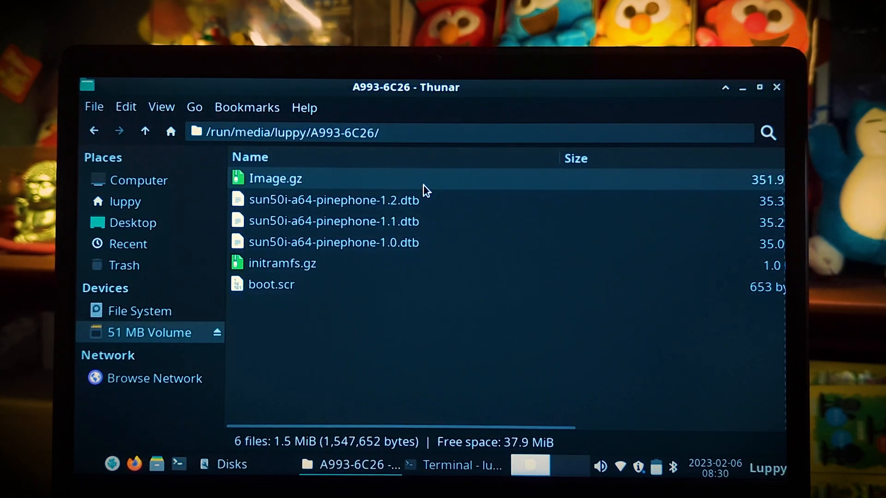
Step: Place Image.gz into the SD card's 51 MB boot volume beside the device tree files
{"action": "left_click", "coordinate": [276, 178]}
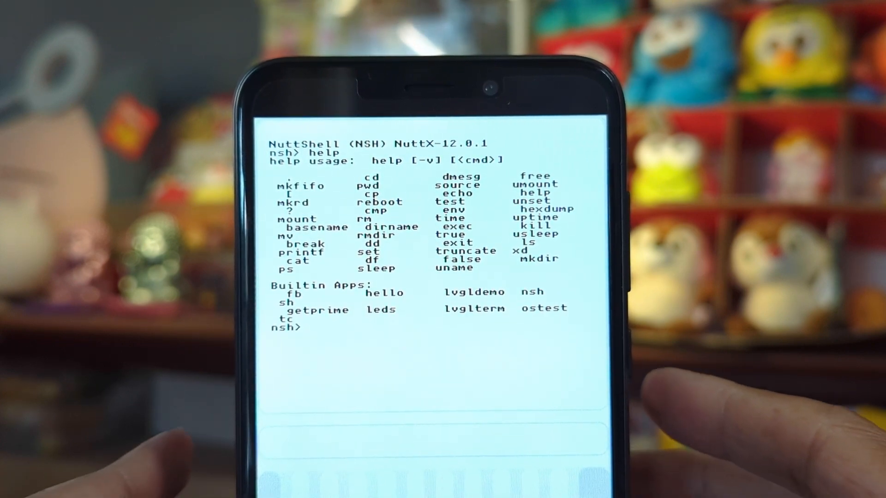
Step: Run ls at the nsh> prompt, then begin entering uname
{"action": "type", "text": "ls"}
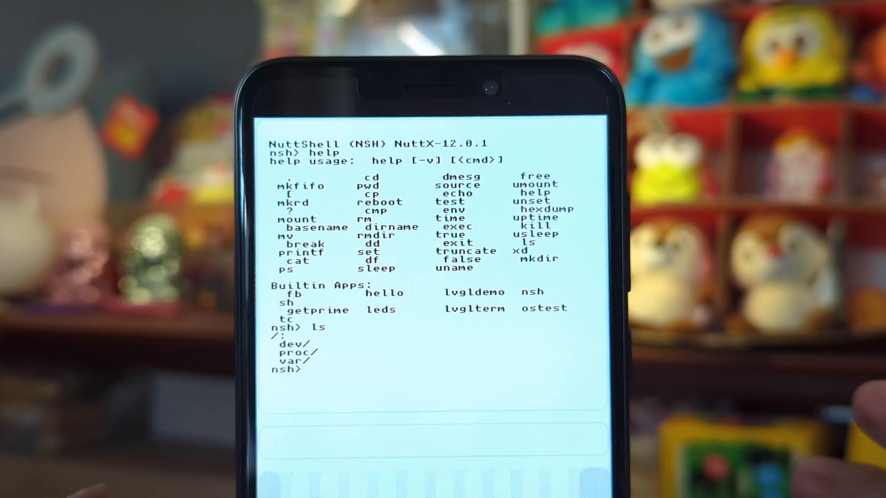
{"action": "type", "text": "u"}
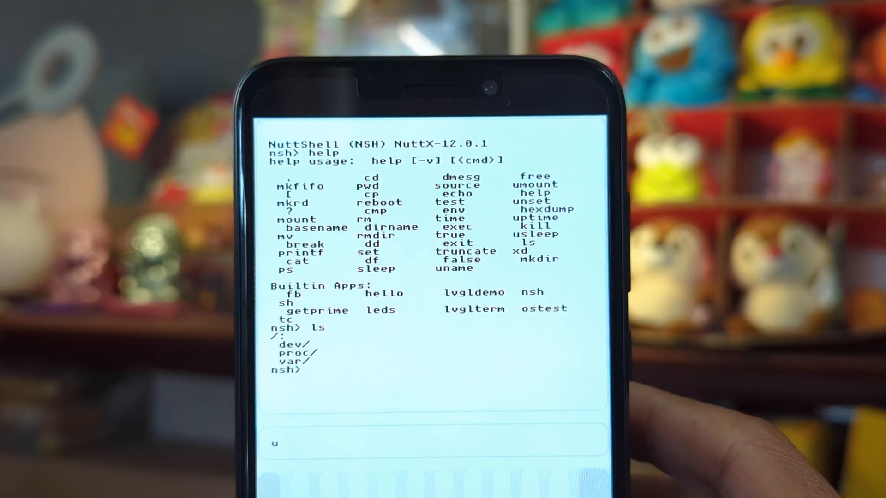
{"action": "type", "text": "nam"}
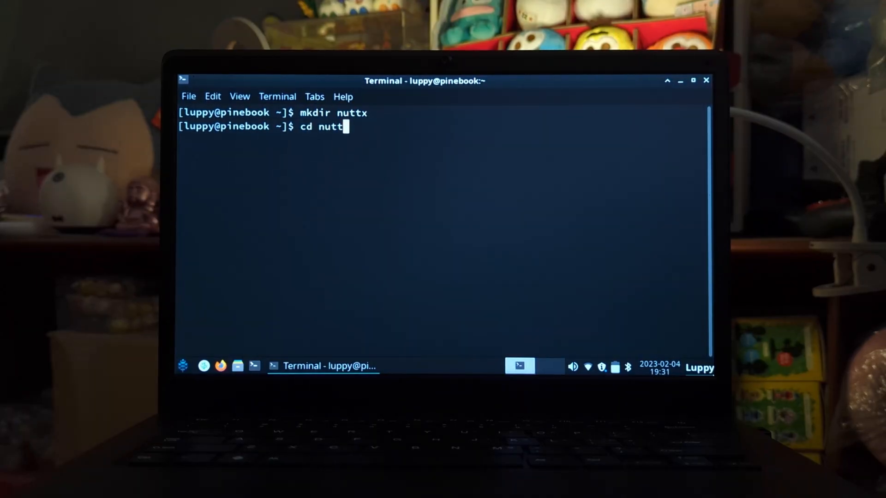
Step: Clone the nuttx and nuttx-apps repositories and enter the nuttx directory
{"action": "type", "text": "git clone https://github.com/apache/nuttx"}
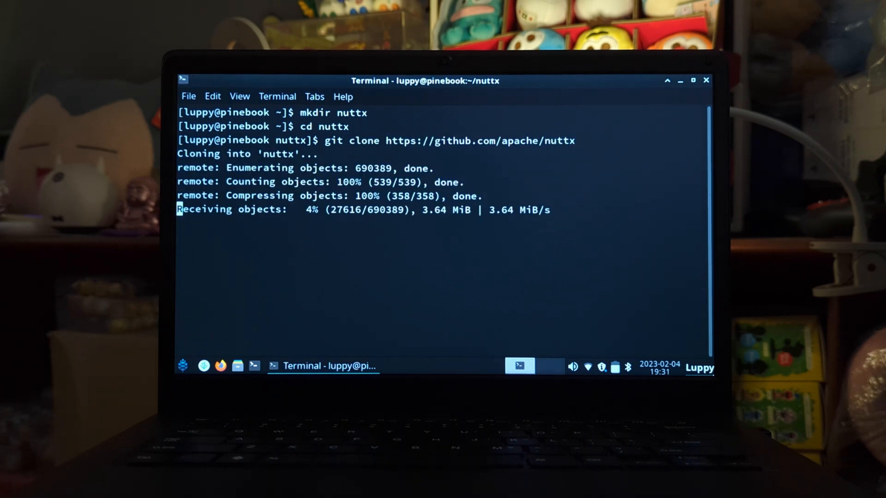
{"action": "type", "text": "git clone https://github.com/apache/nuttx-apps apps"}
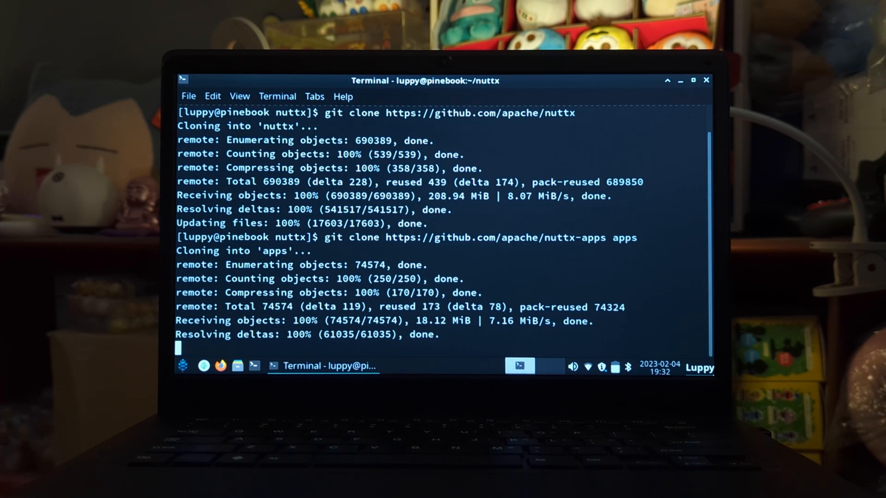
{"action": "type", "text": "cd nuttx"}
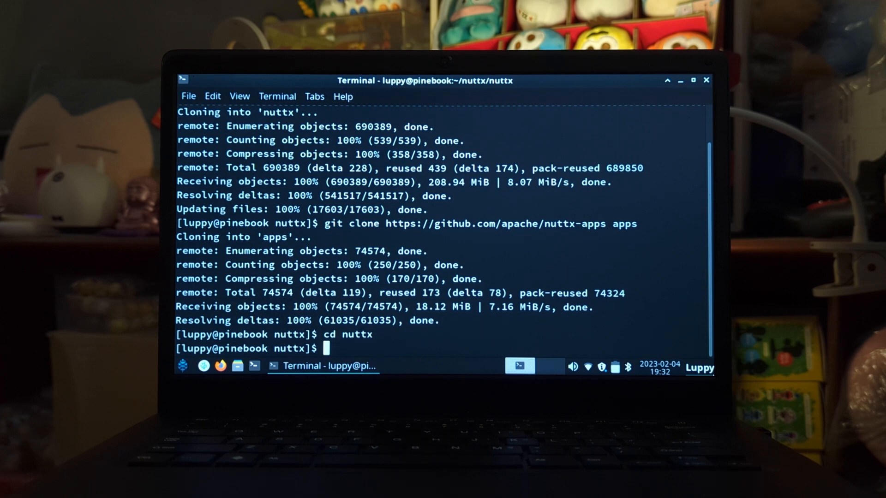
Step: Configure NuttX for pinephone:lvgl with tools/configure.sh and start make
{"action": "type", "text": "tools/configure.sh"}
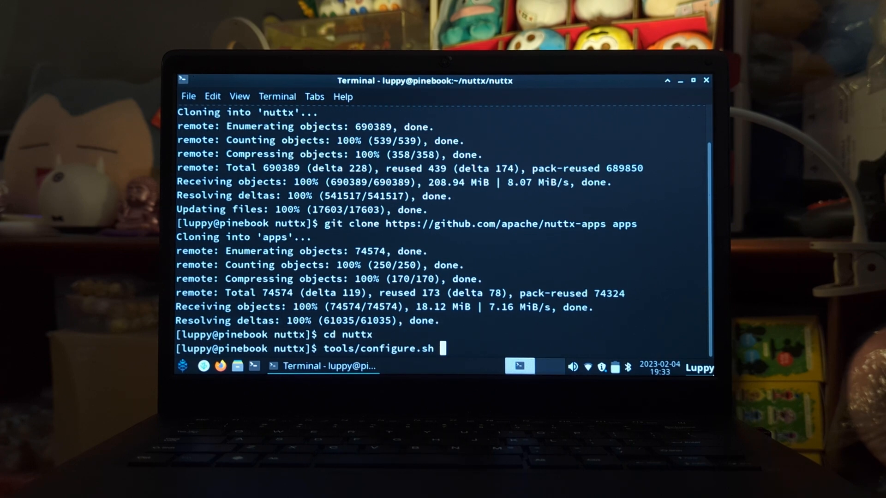
{"action": "type", "text": "pinephone:lvgl"}
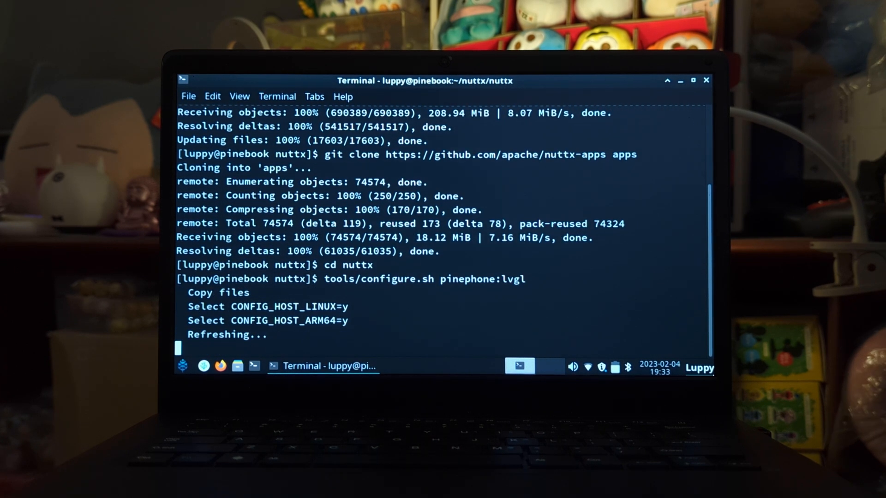
{"action": "type", "text": "make"}
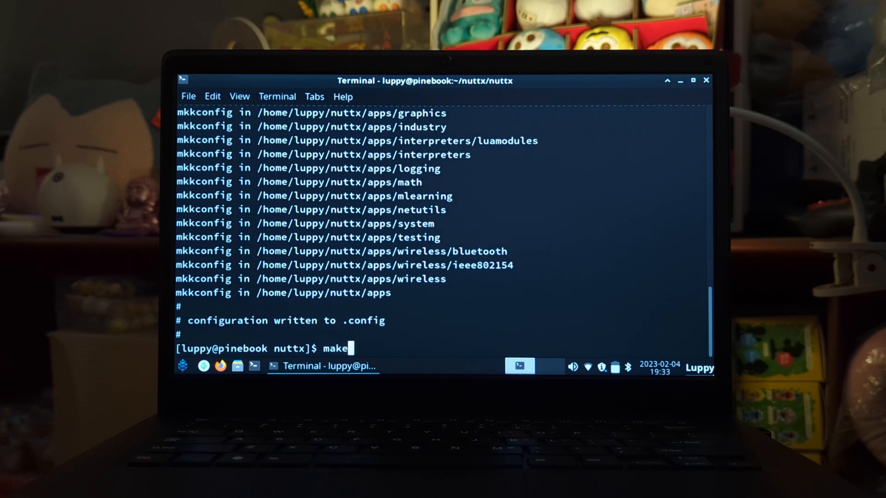
{"action": "key", "text": "Return"}
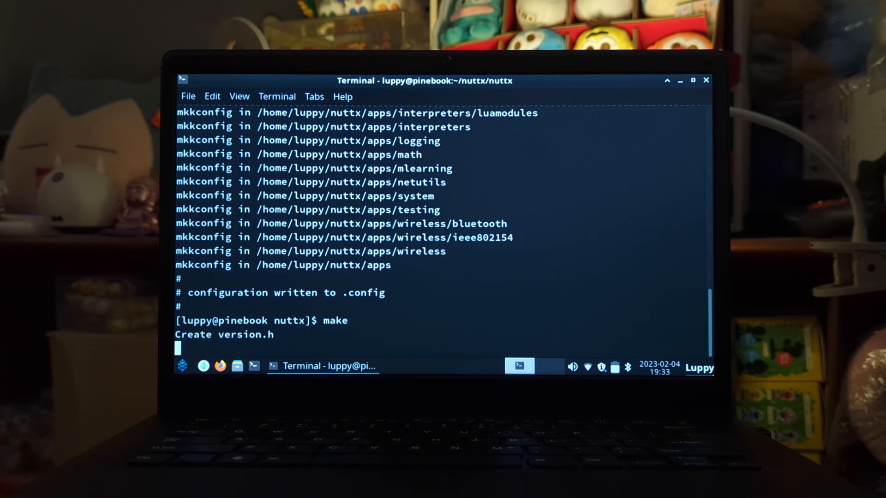